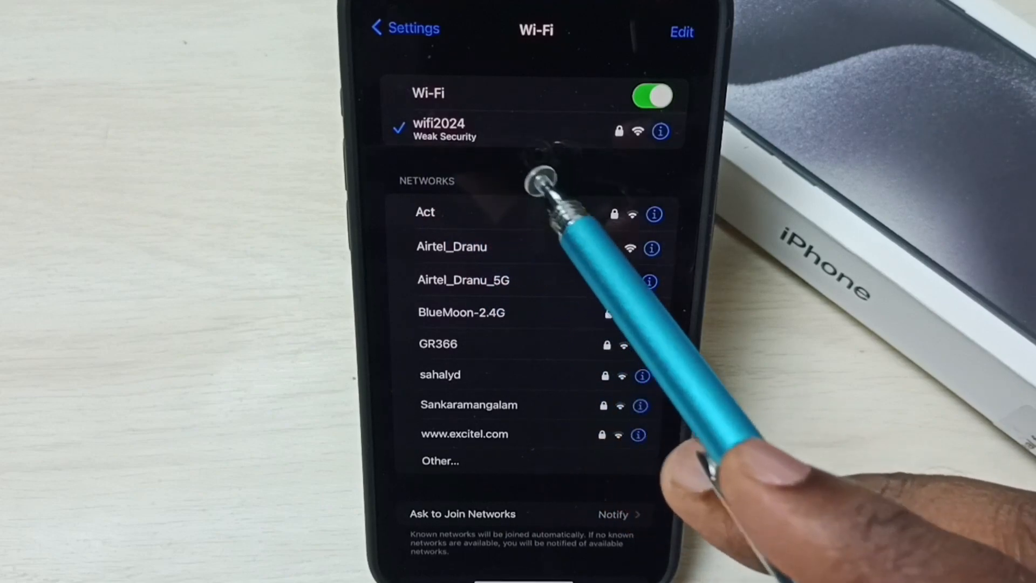
# Step: Open wifi2024's network details and choose Forget This Network to raise the confirmation
pyautogui.click(658, 130)
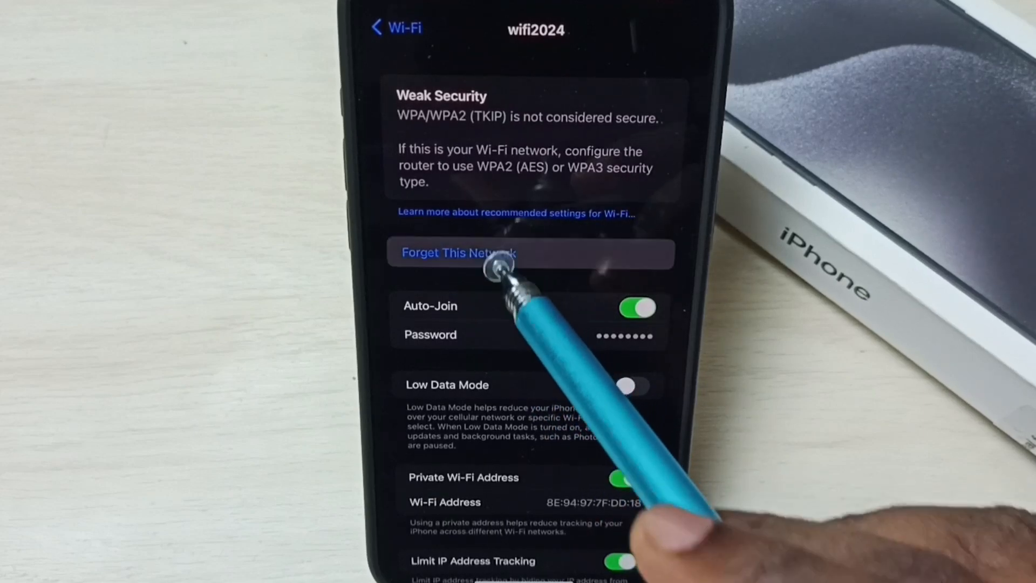
pyautogui.click(459, 252)
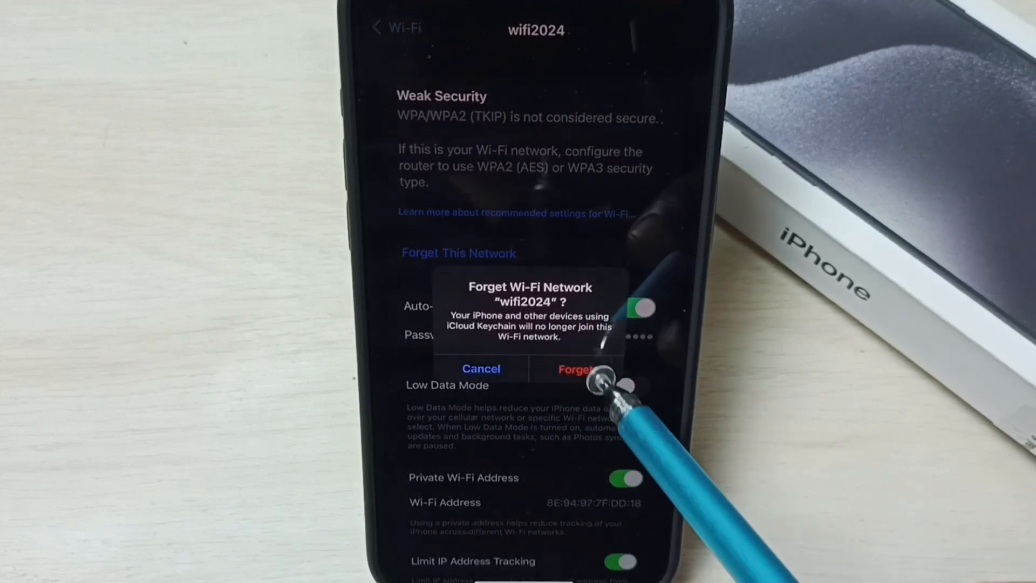
# Step: Confirm forgetting wifi2024, then select it from Networks to reach Enter Password
pyautogui.click(573, 368)
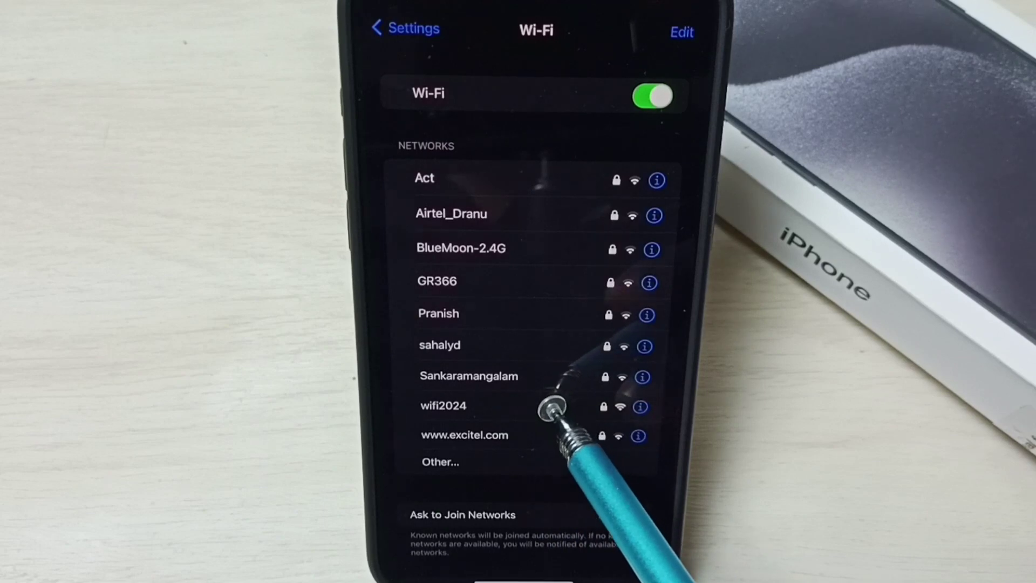
pyautogui.click(464, 406)
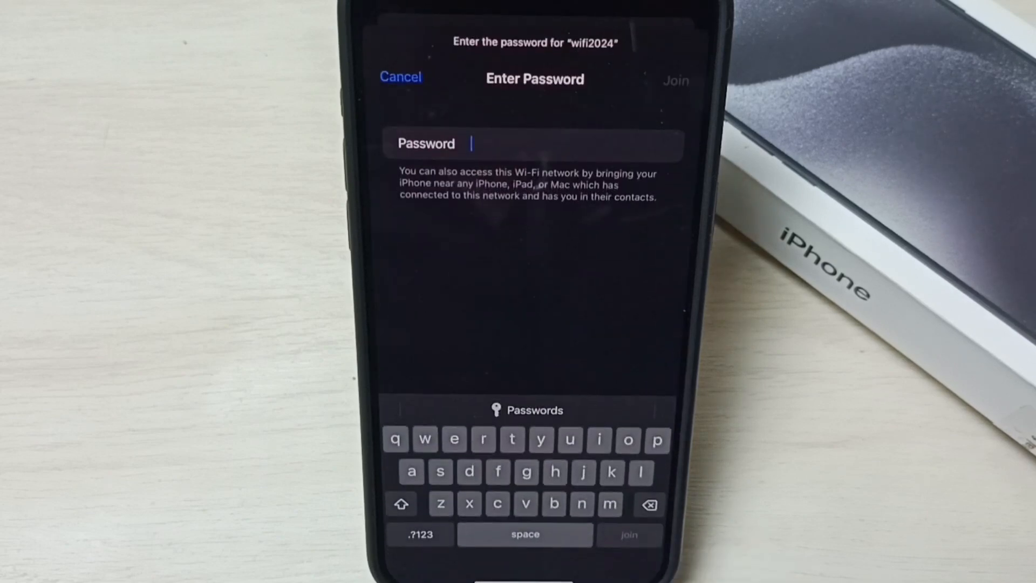